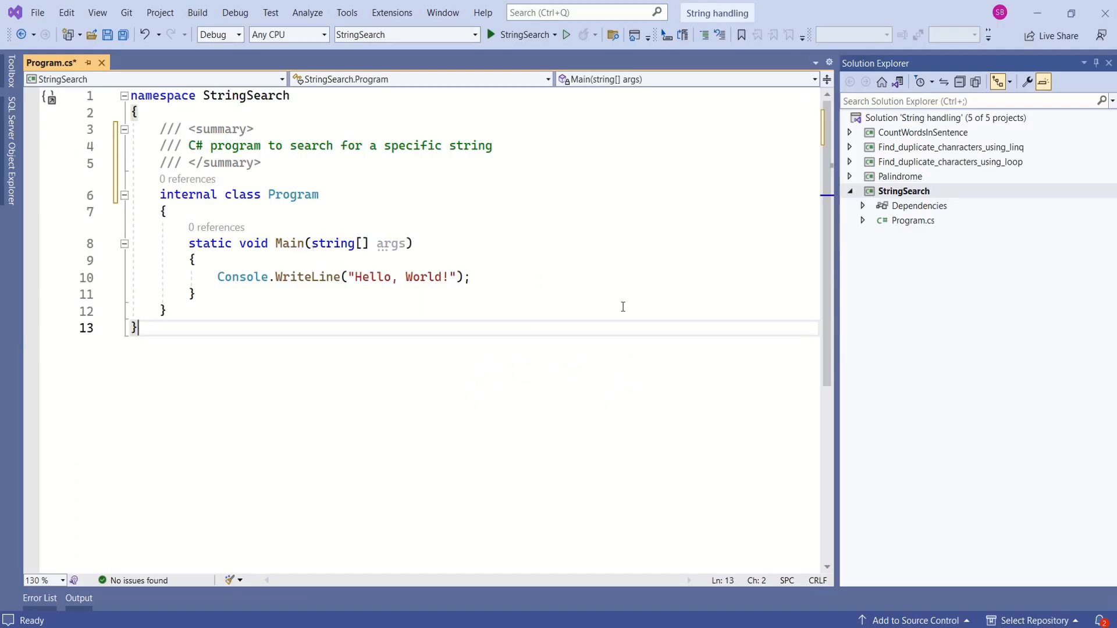
Step: Add the Step-1 comment and a console prompt asking the user for the main sentence
{"action": "type", "text": "//Step-1: Ask the user to enter main sentence/string"}
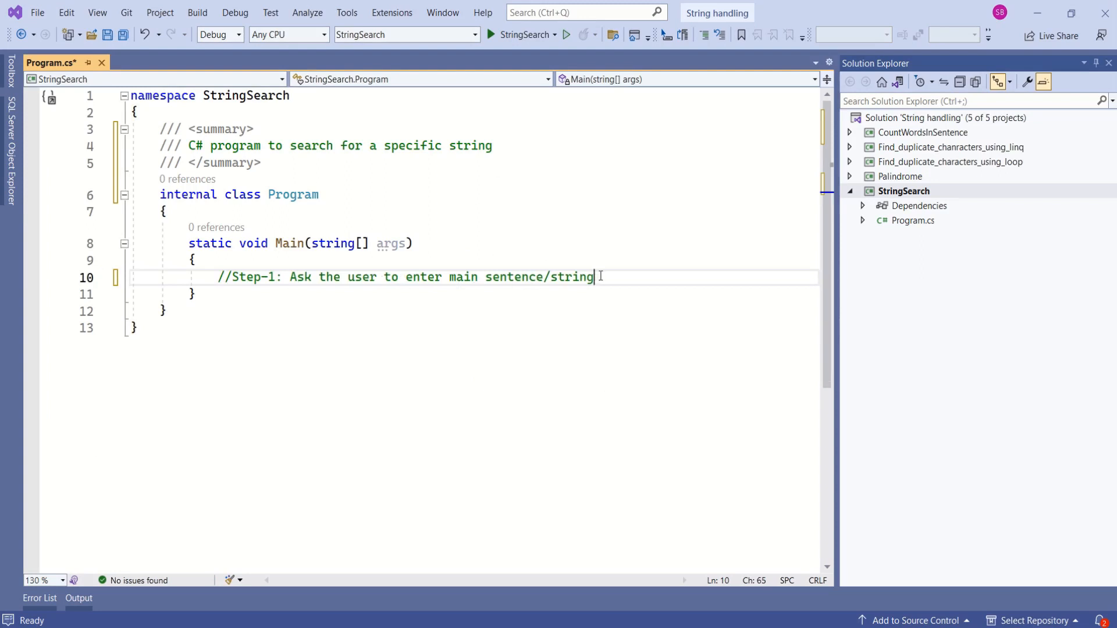
{"action": "key", "text": "enter"}
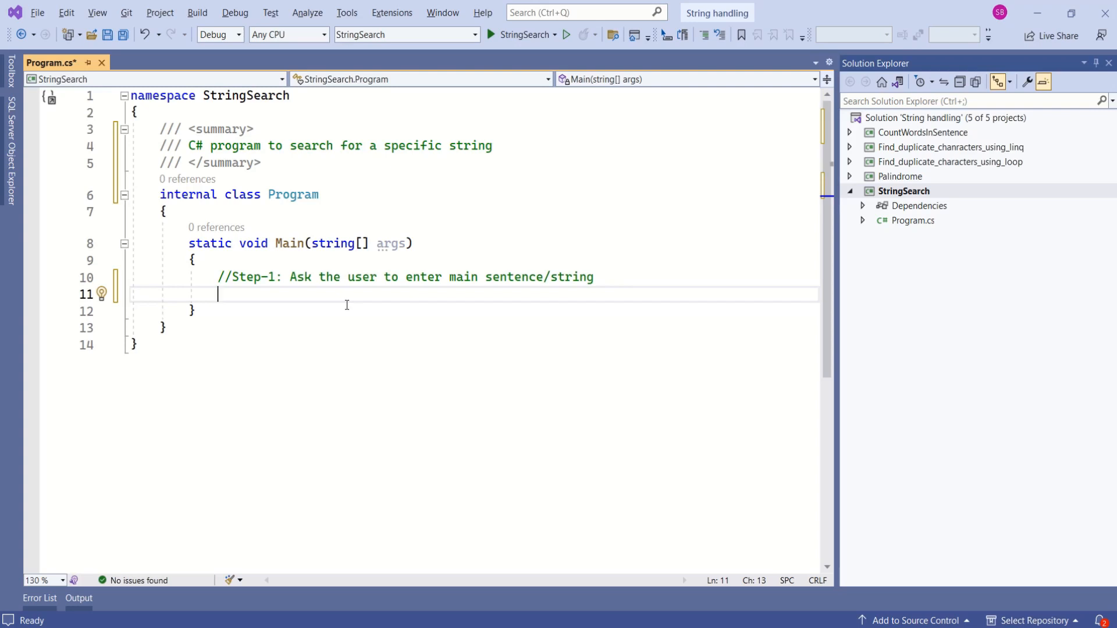
{"action": "type", "text": "Console.WriteLine("}
{"action": "type", "text": "Console.Write(\"Please enter main string/Sentence:\");"}
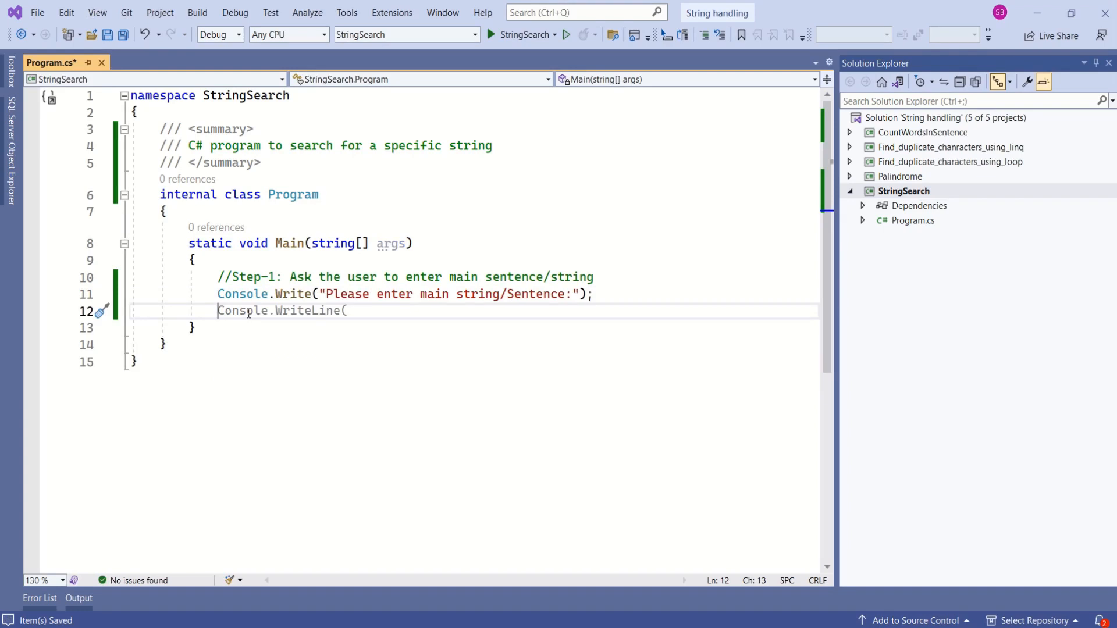
Step: Read the input into string mainString via Console.ReadLine() and echo it with Console.WriteLine(mainString)
{"action": "type", "text": "string mainString"}
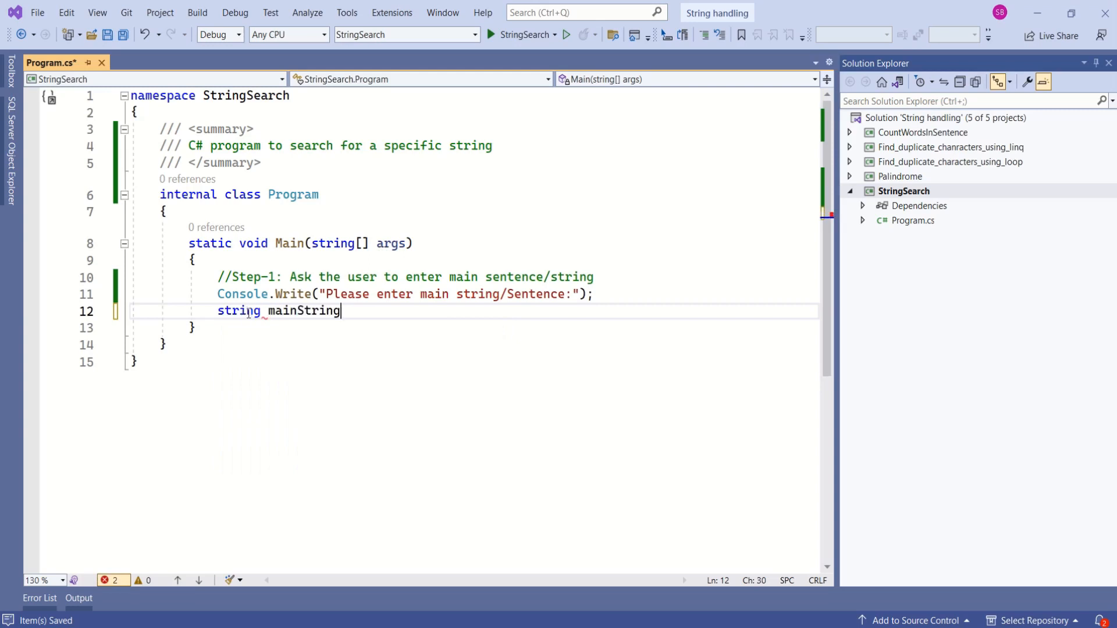
{"action": "type", "text": "= Console.ReadLine();"}
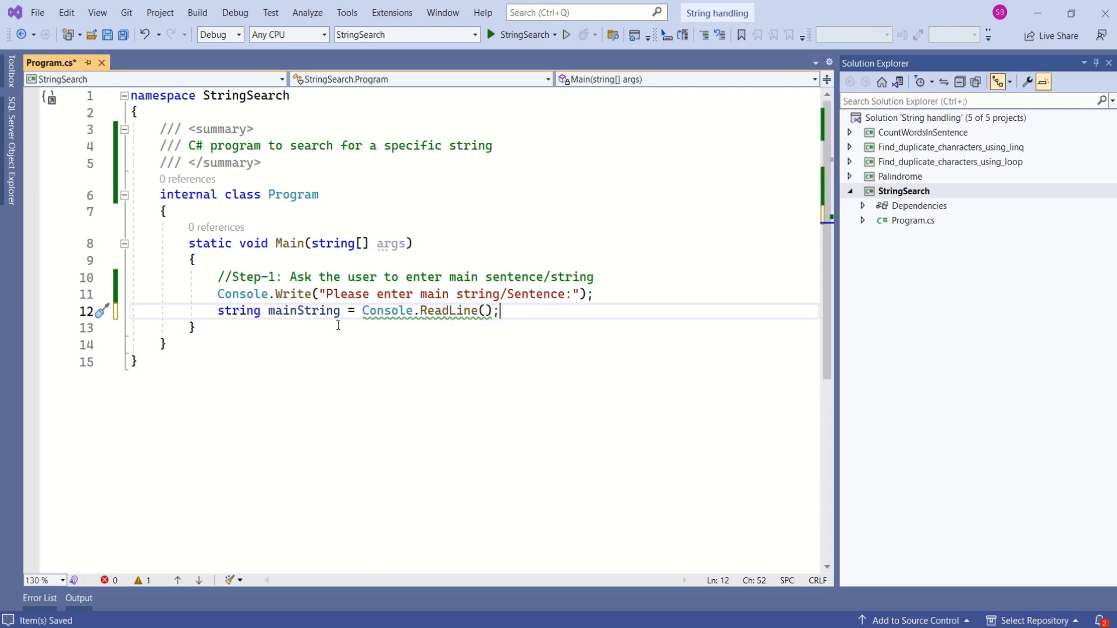
{"action": "double_click", "coordinate": [304, 311]}
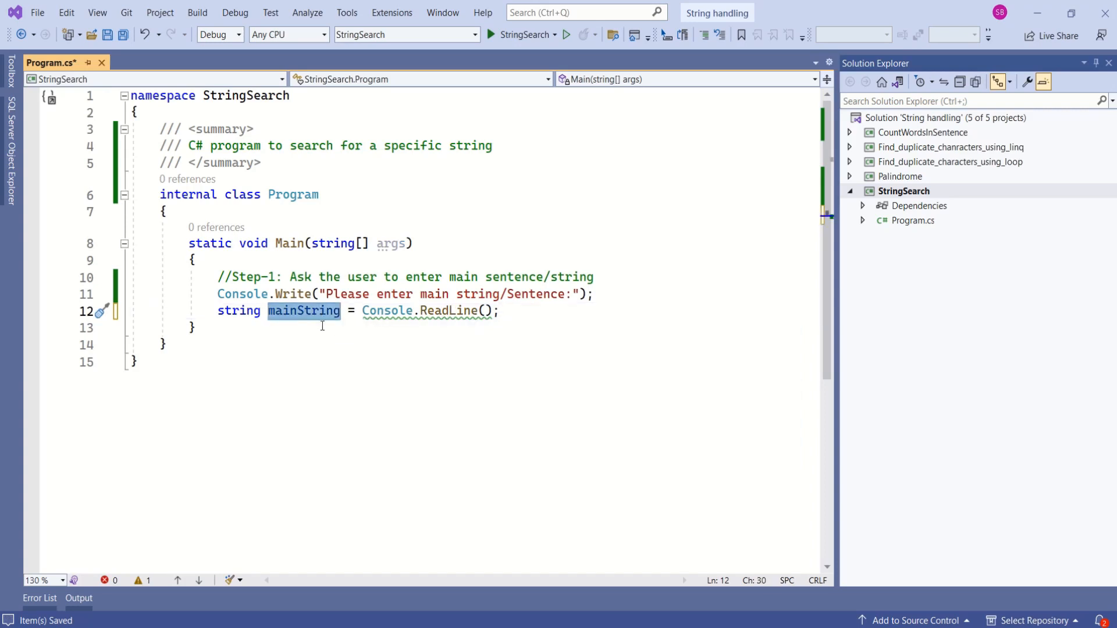
{"action": "type", "text": "Console.WriteLine(mainString);"}
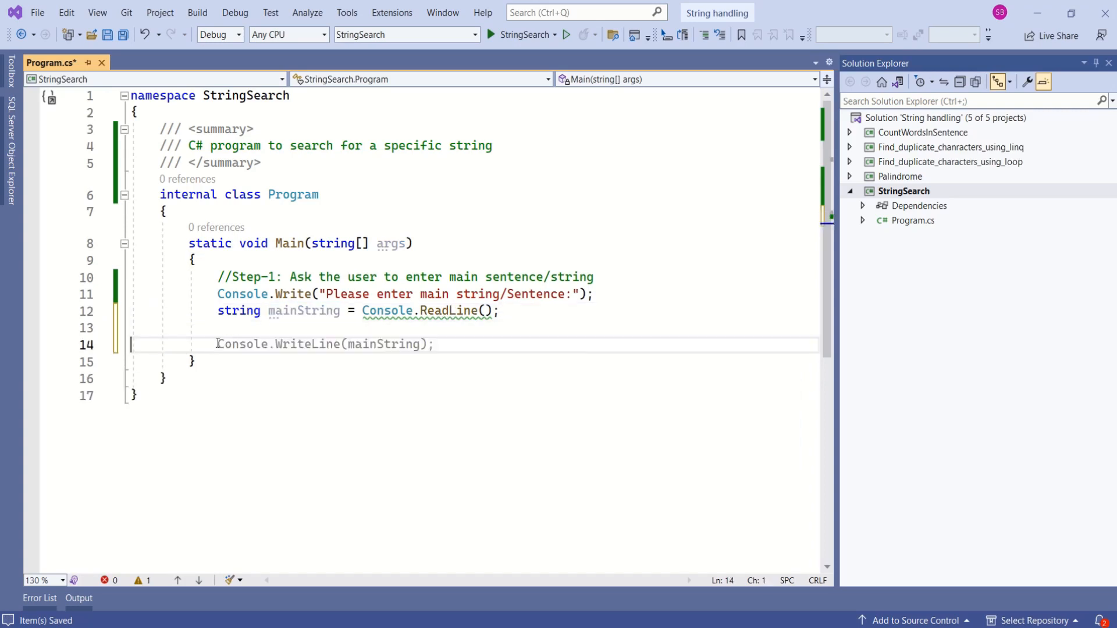
Step: Add the Step-2 comment, the search-term prompt and string searchString = Console.ReadLine();
{"action": "type", "text": "//Step-2: Ask the user to enter search string/term"}
{"action": "type", "text": "string searchString = Console.ReadLine();"}
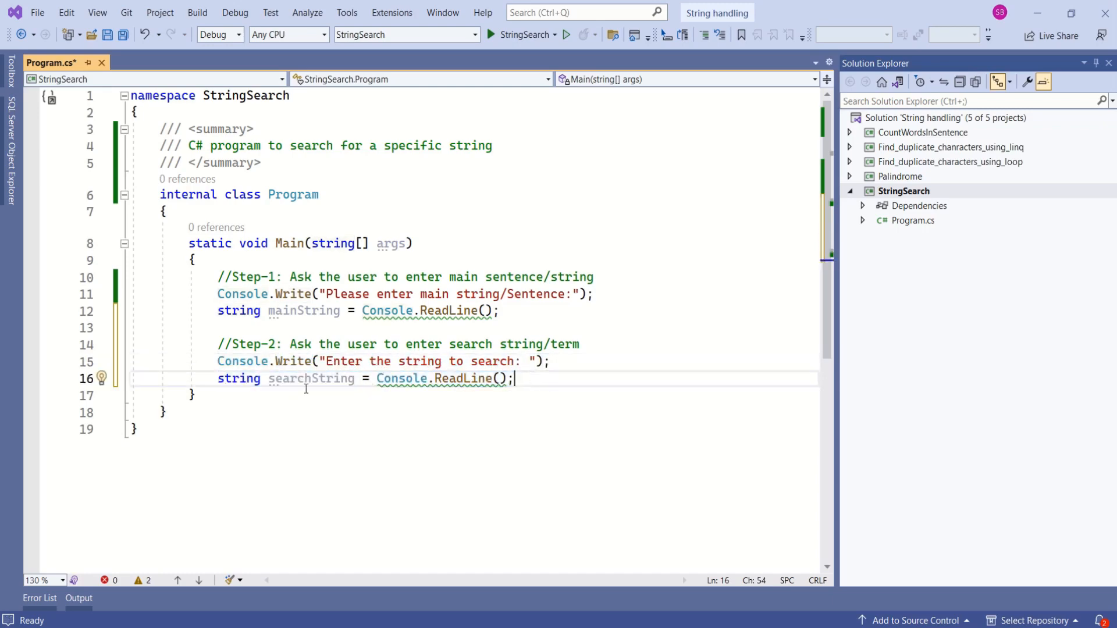
{"action": "double_click", "coordinate": [309, 378]}
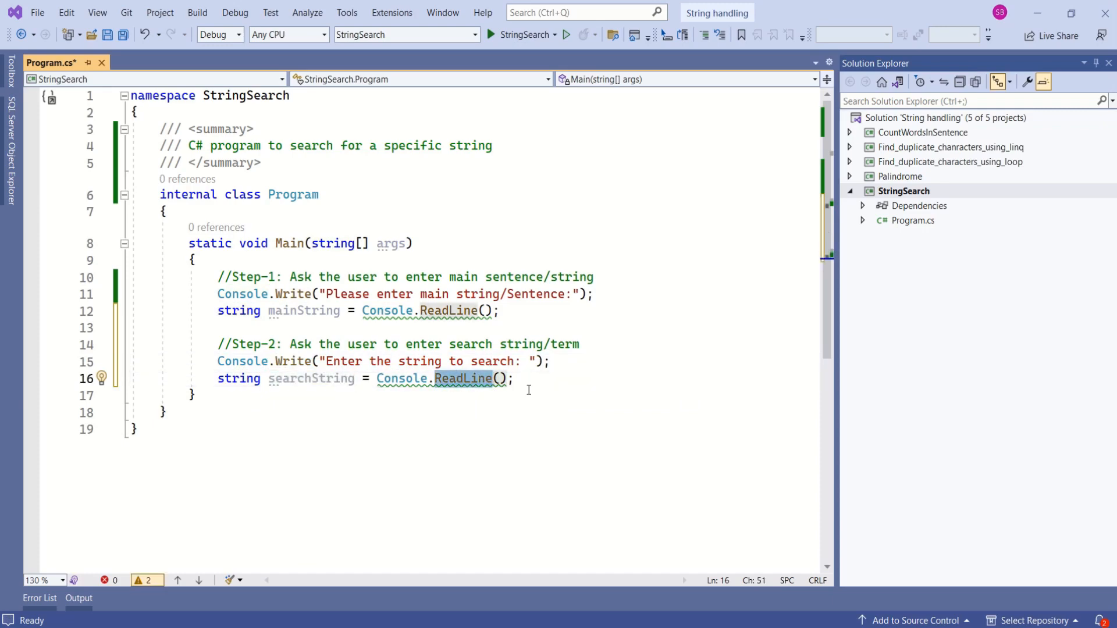
{"action": "key", "text": "Enter"}
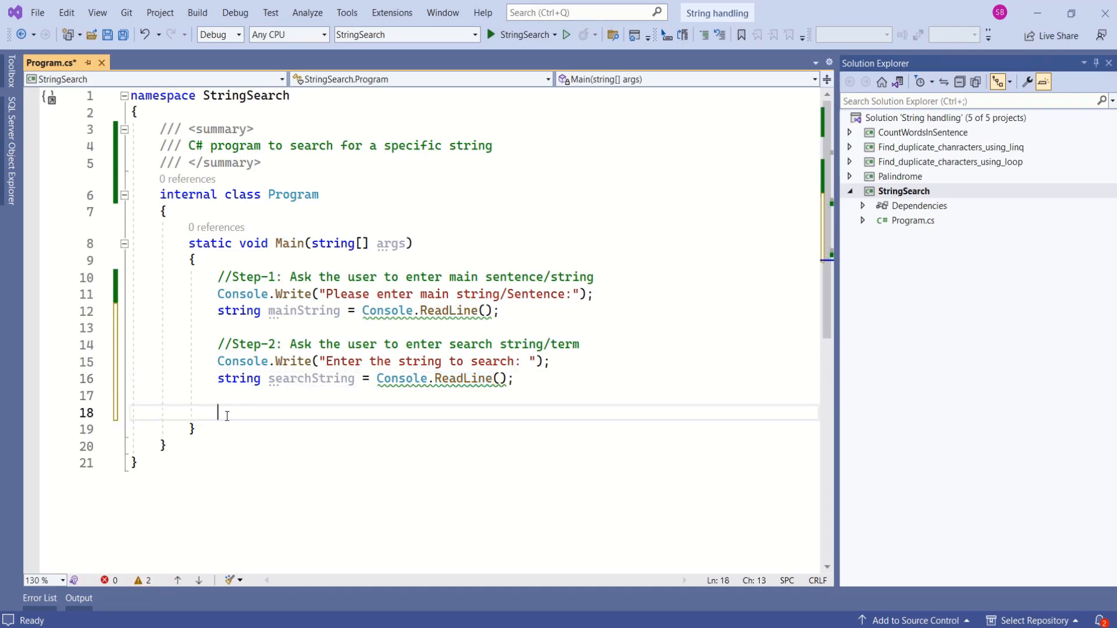
Step: Add the Step-3 comment and bool found = mainString.Contains(searchString); using IntelliSense
{"action": "type", "text": "//Step-3: Search for a string"}
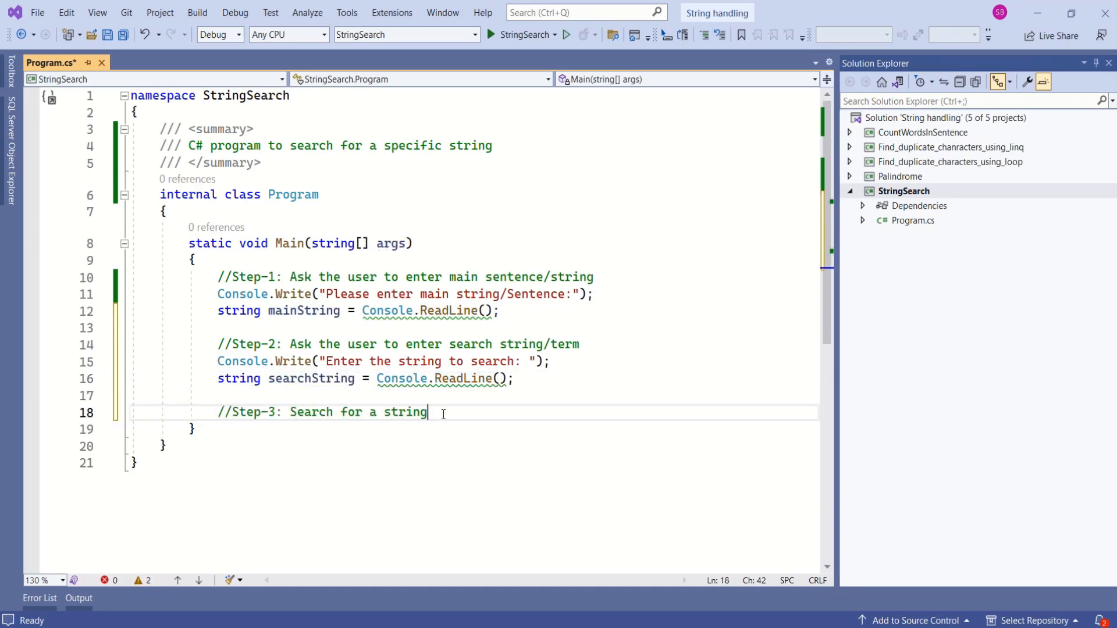
{"action": "key", "text": "enter"}
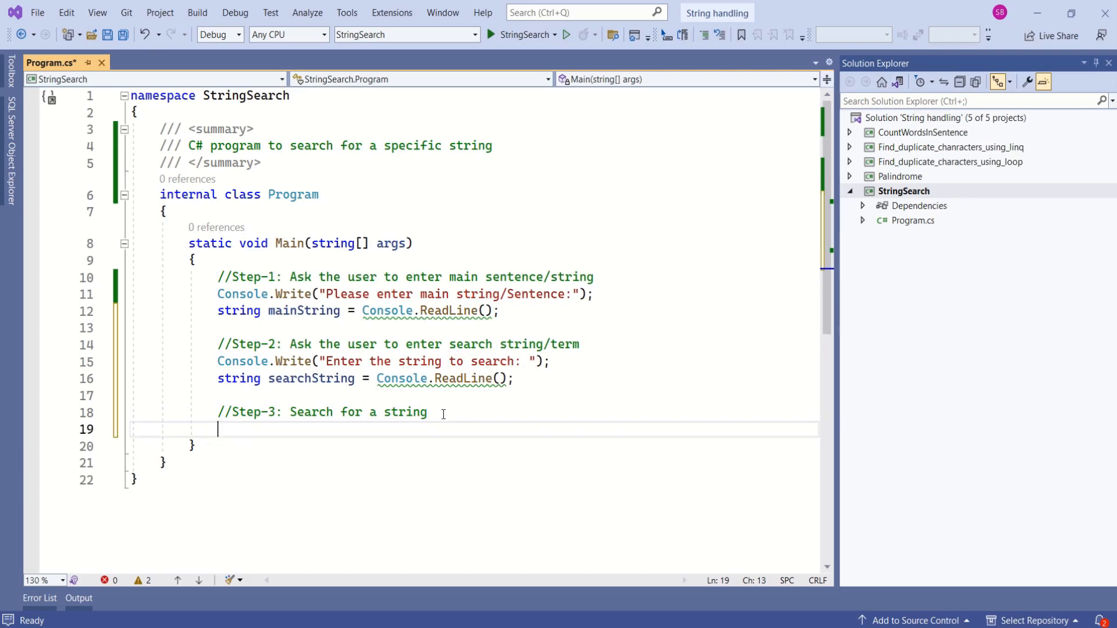
{"action": "type", "text": "mai"}
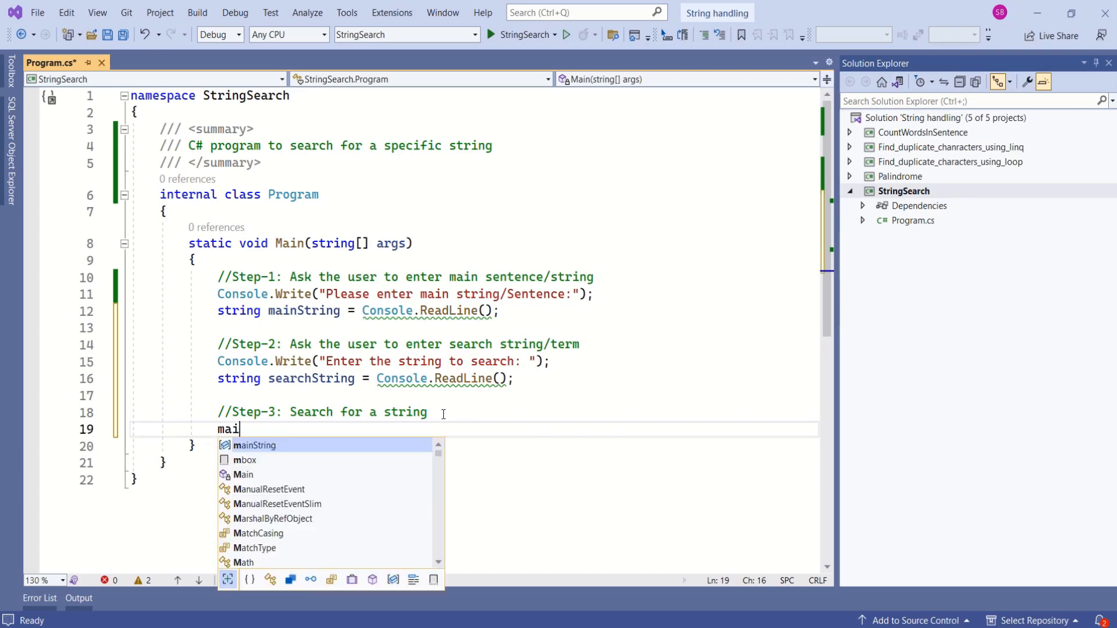
{"action": "type", "text": "nString.c"}
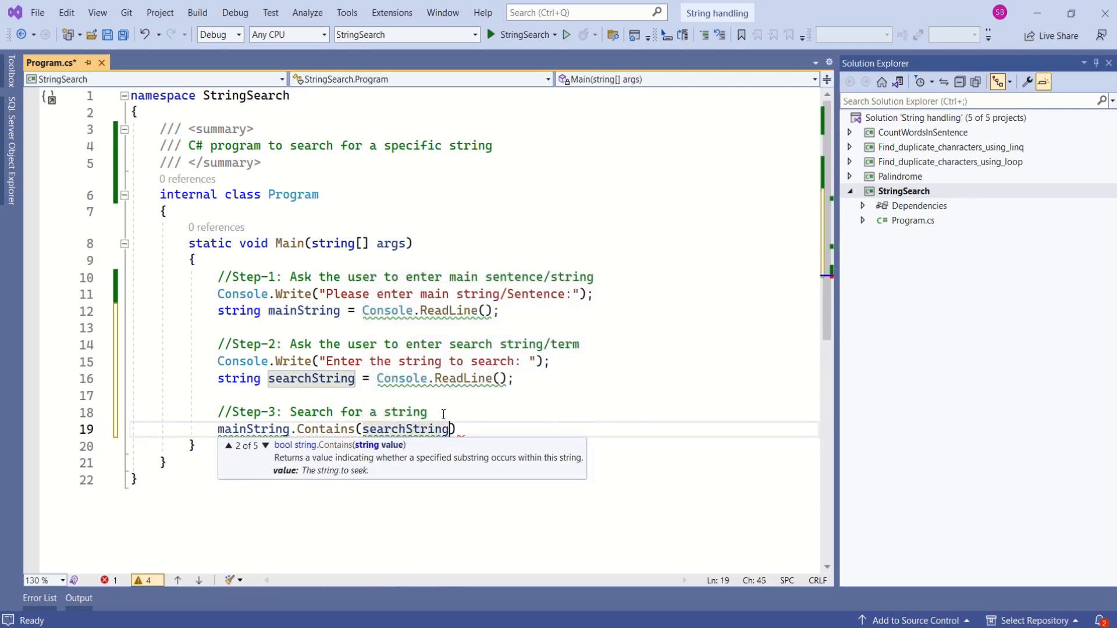
{"action": "type", "text": ");"}
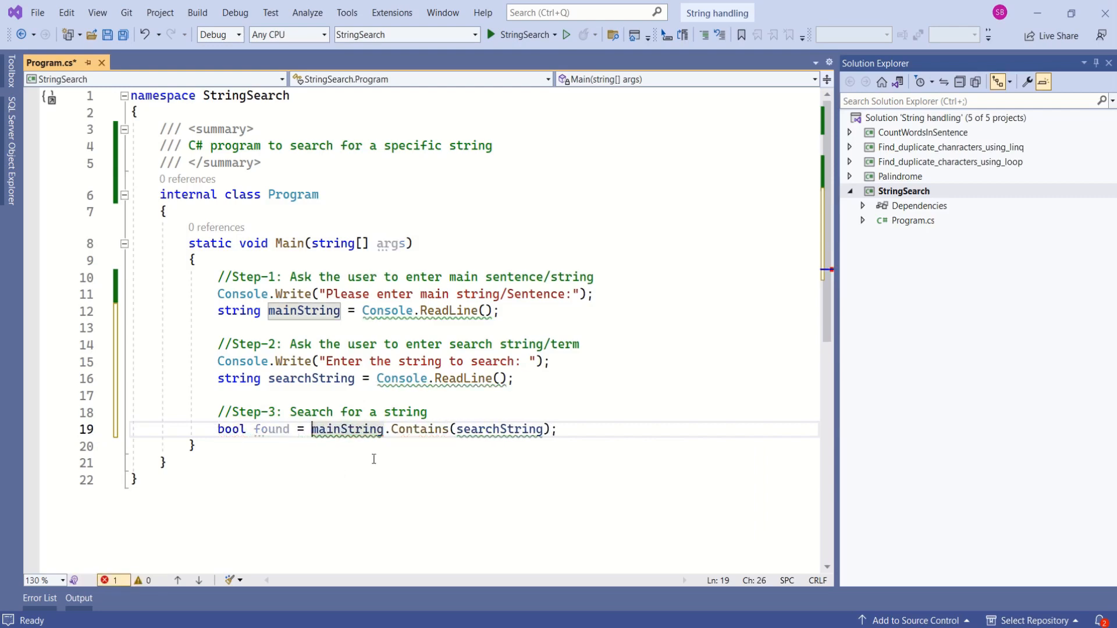
{"action": "left_click", "coordinate": [193, 446]}
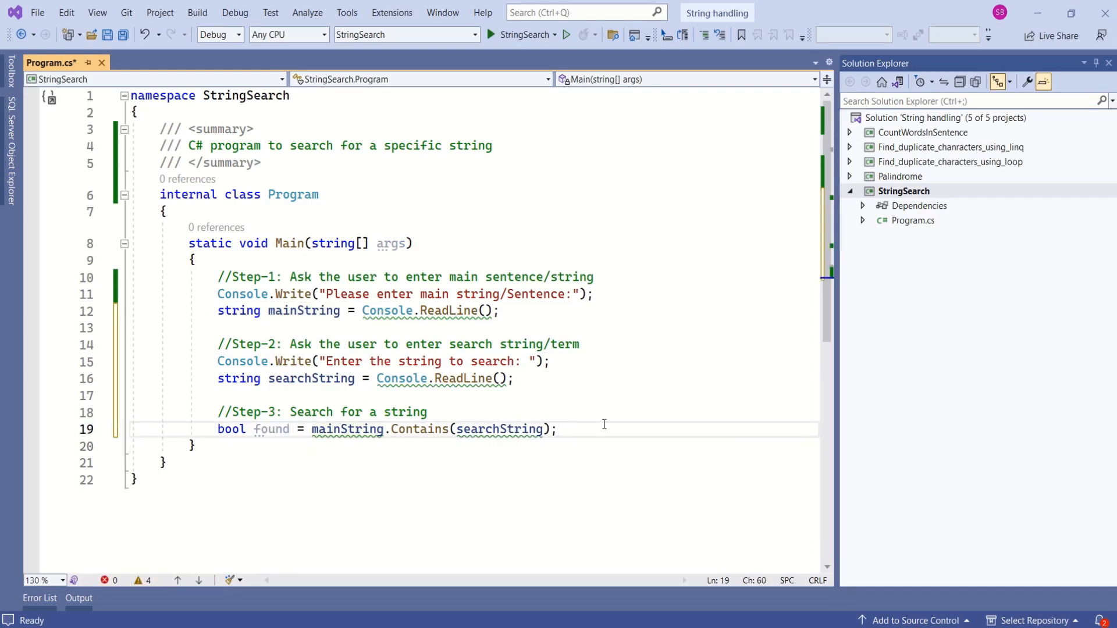
Step: Add the Step-4 comment and an if (found) block printing "String found!", starting an else block
{"action": "type", "text": "//Step-4: Print message on console window"}
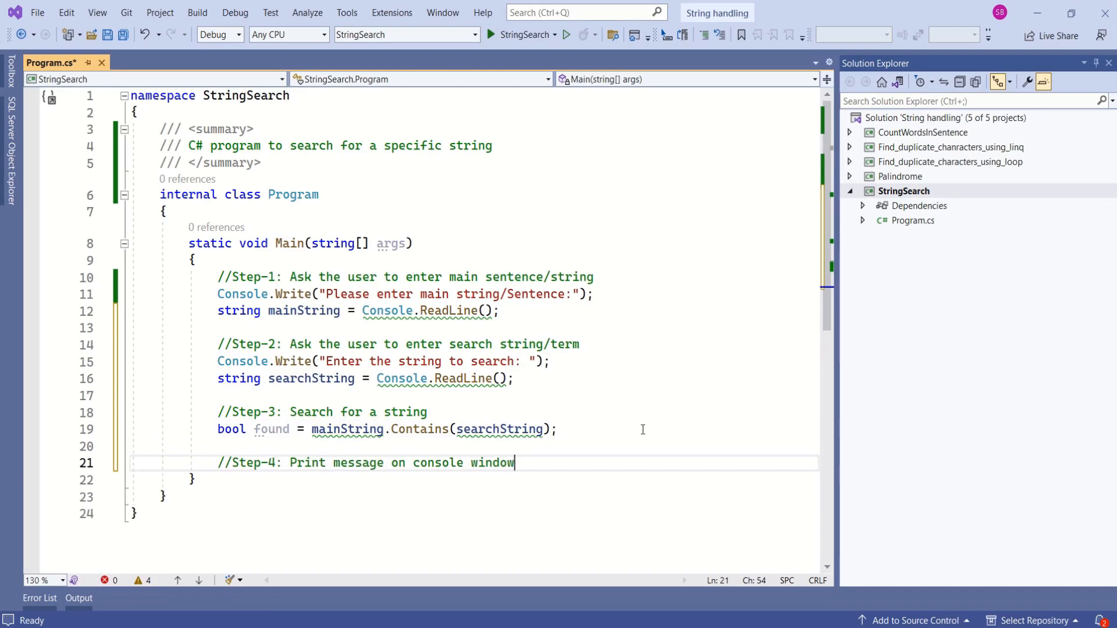
{"action": "type", "text": "if (found"}
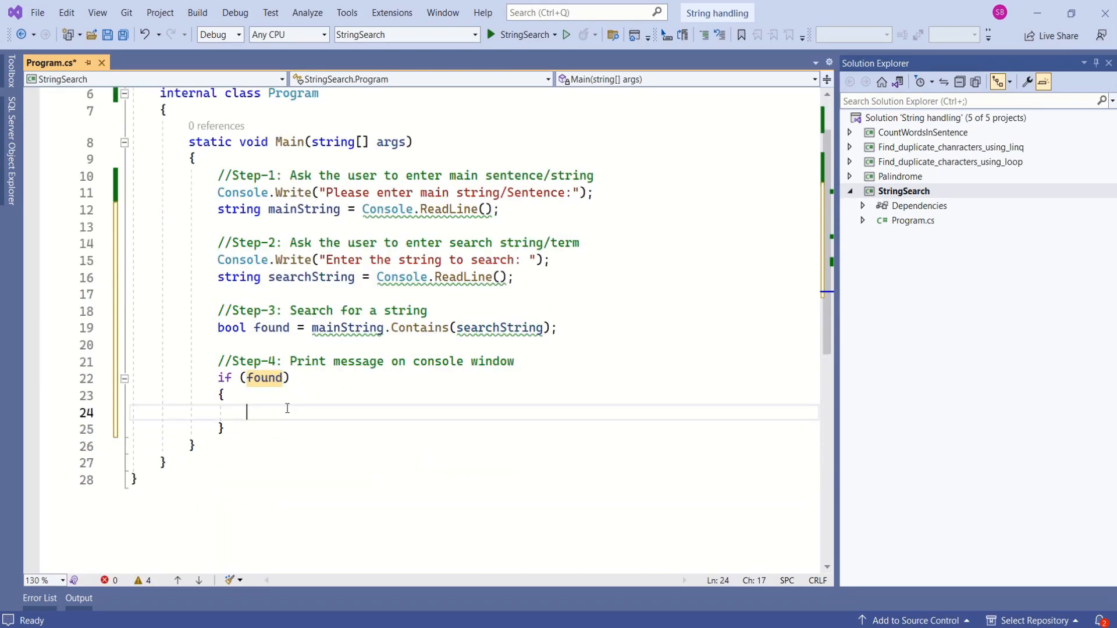
{"action": "type", "text": "Console.WriteLine(\"String found!\");"}
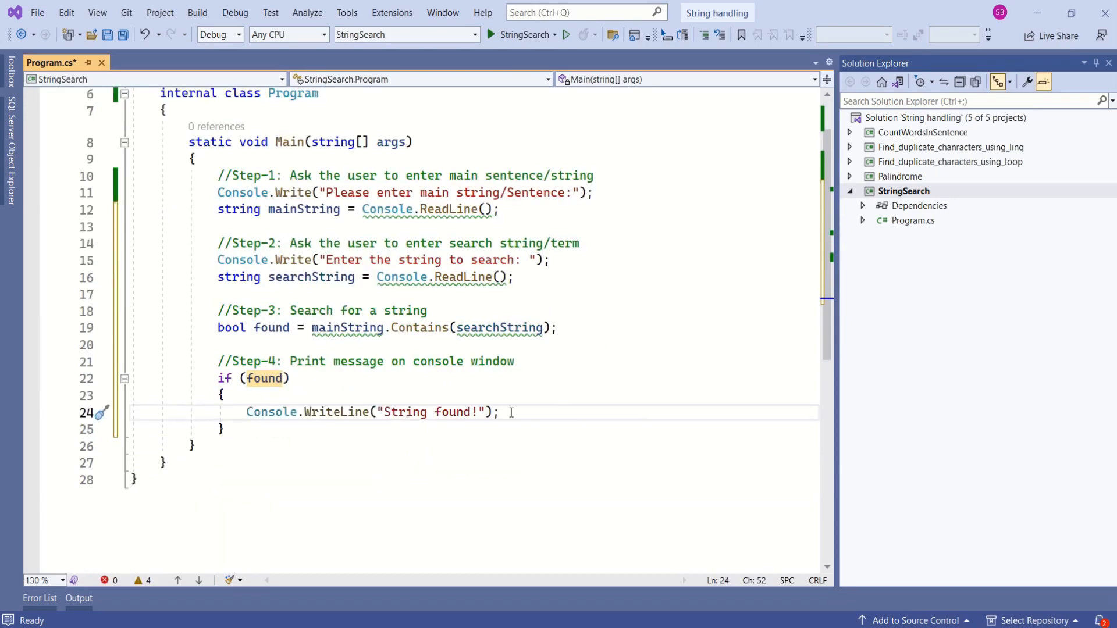
{"action": "type", "text": "else {"}
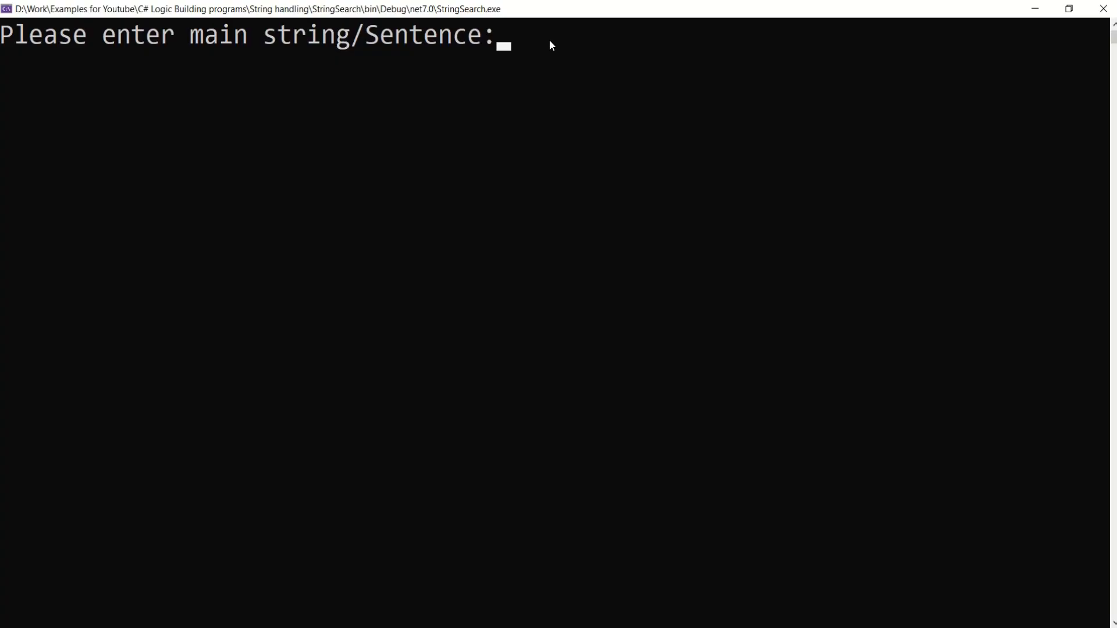
Step: Run the program, entering the sentence "C# is cool" and the search term "not"
{"action": "type", "text": "C# is cool"}
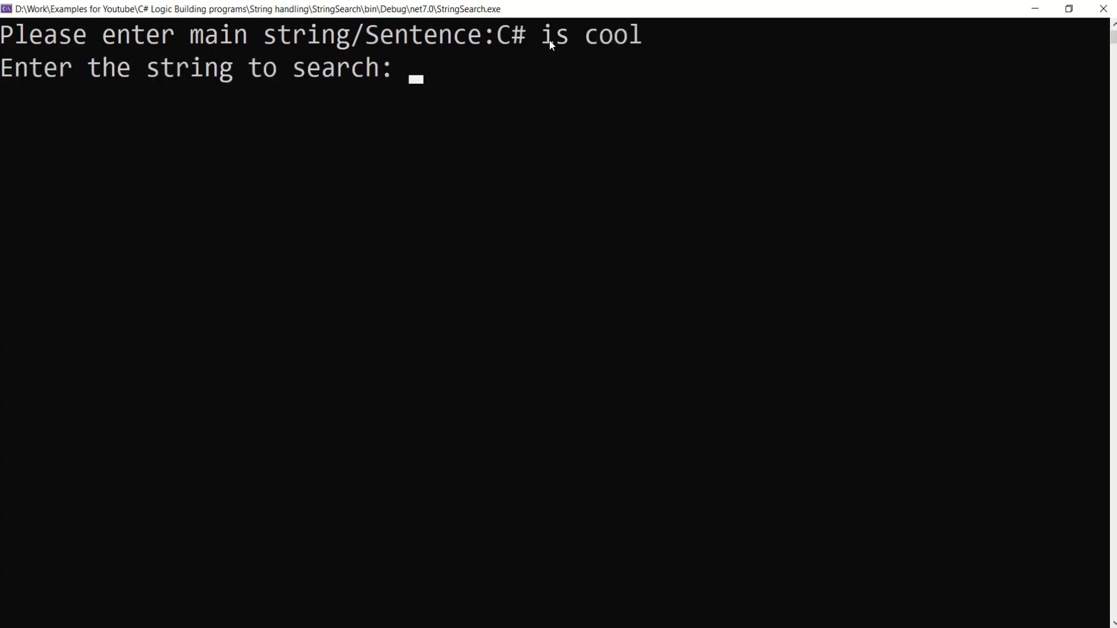
{"action": "type", "text": "cool"}
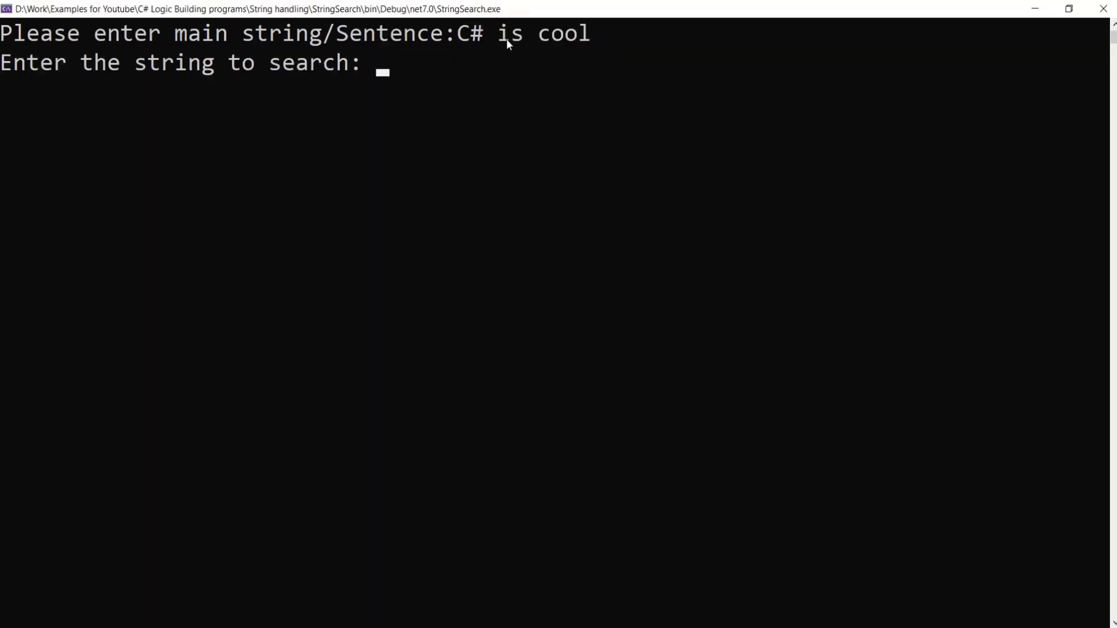
{"action": "type", "text": "not"}
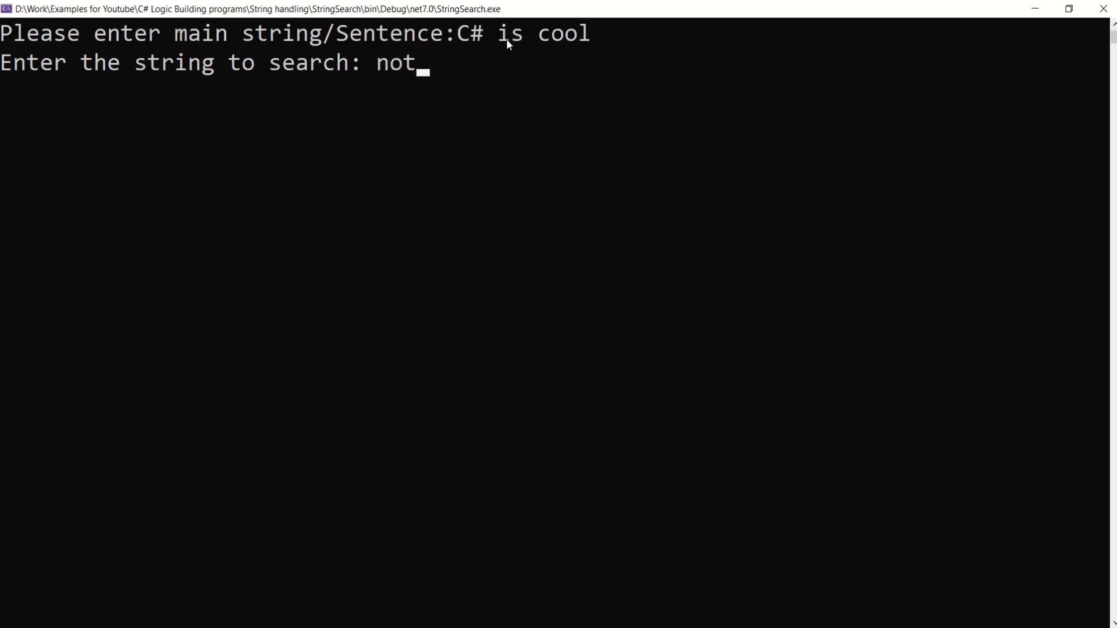